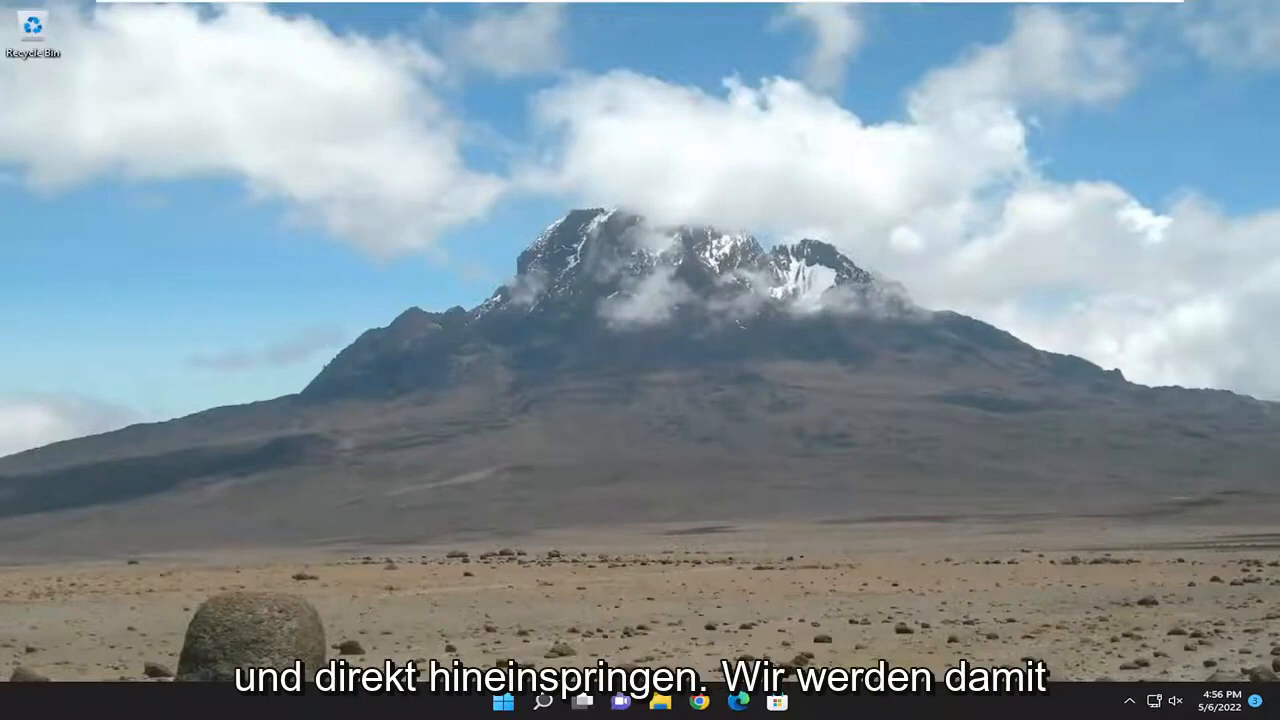
Search for regedit and run Registry Editor as administrator
click(543, 701)
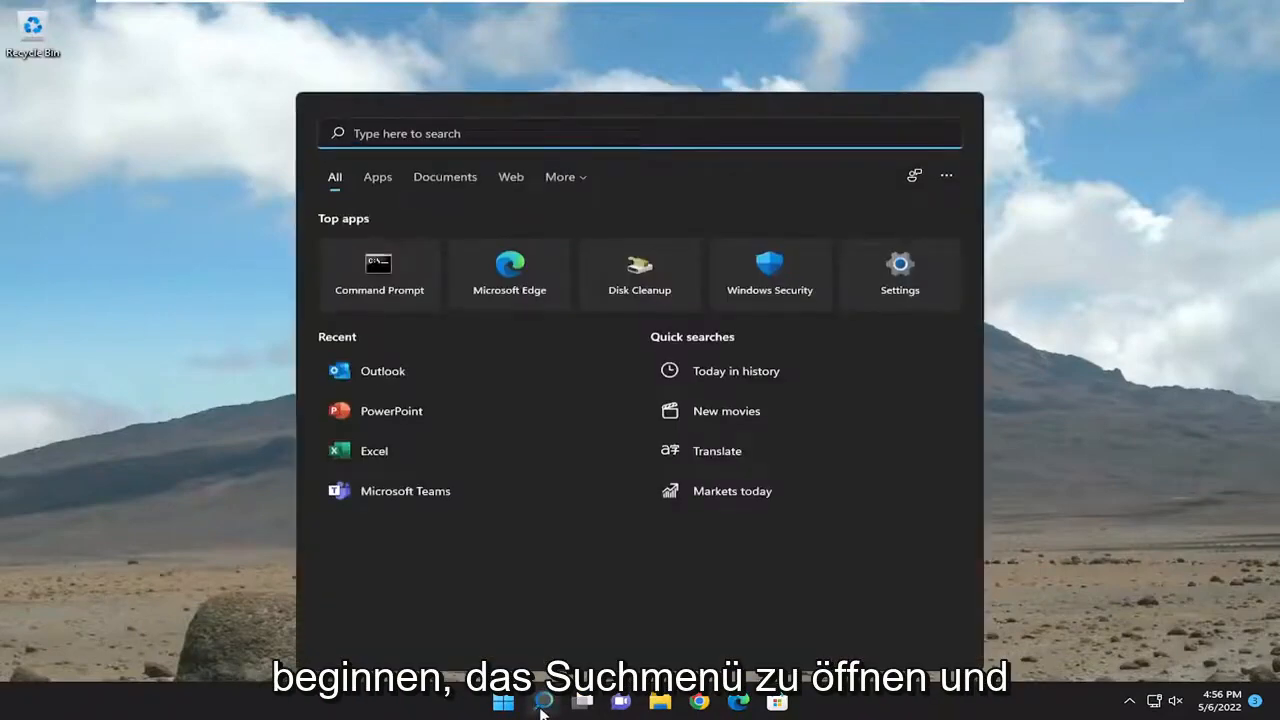
text(regedit)
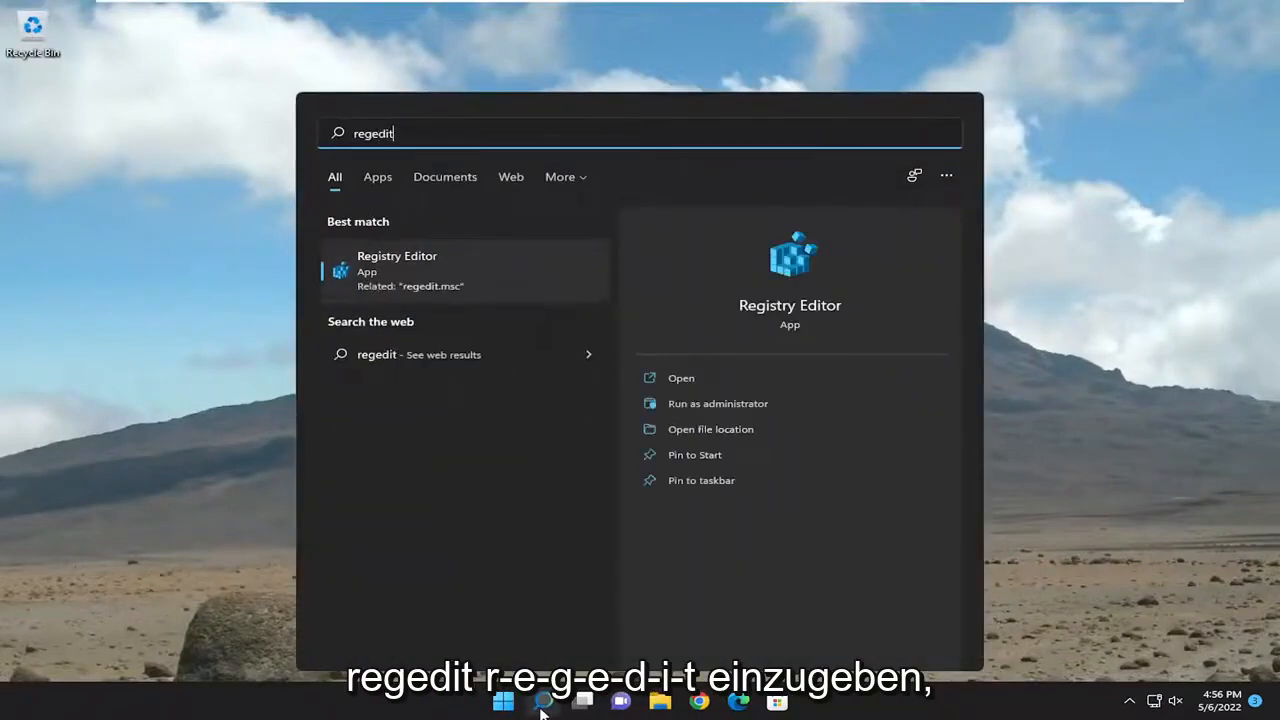
mouse_move(493, 293)
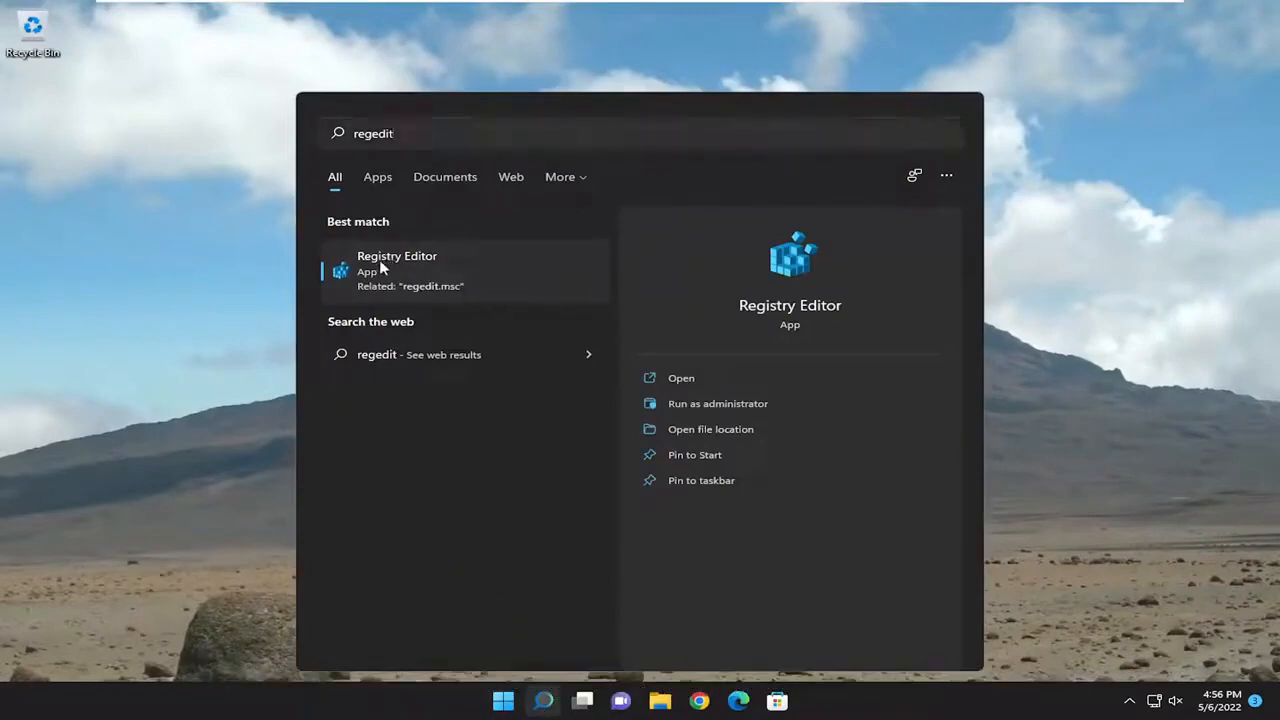
right_click(397, 270)
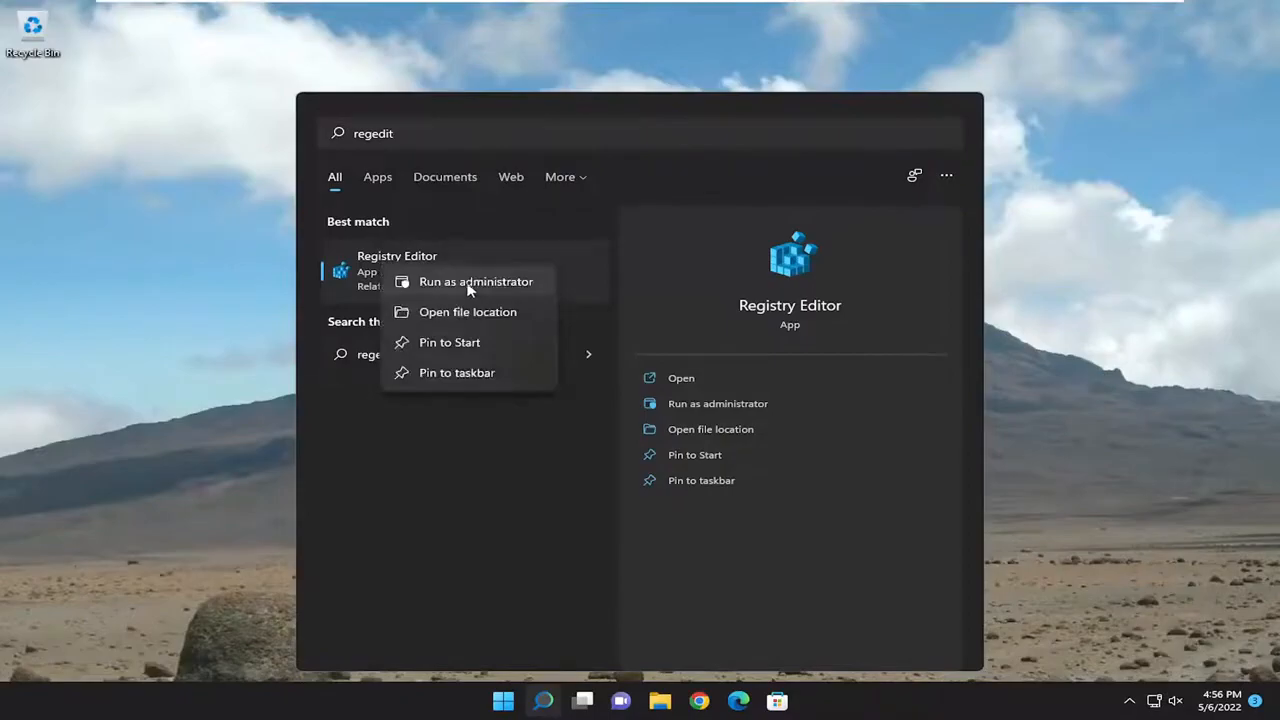
click(476, 281)
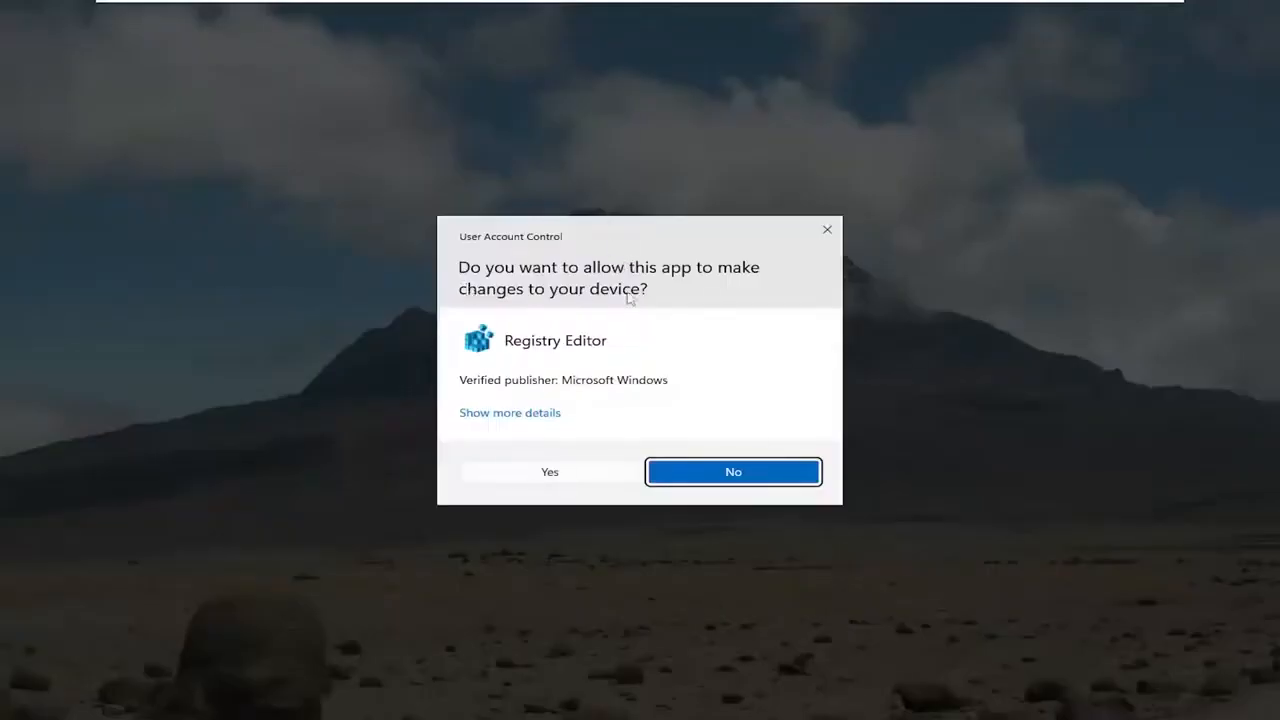
Approve the User Account Control prompt so Registry Editor opens with admin rights
click(549, 471)
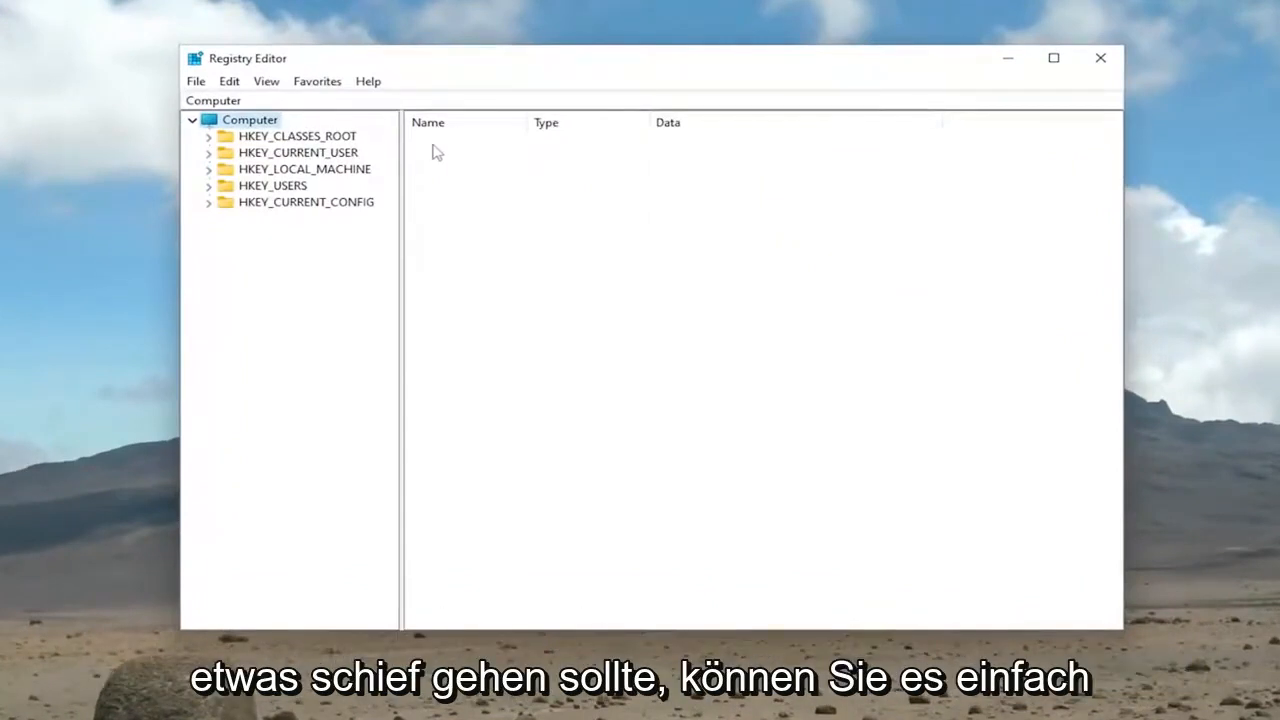
mouse_move(370, 158)
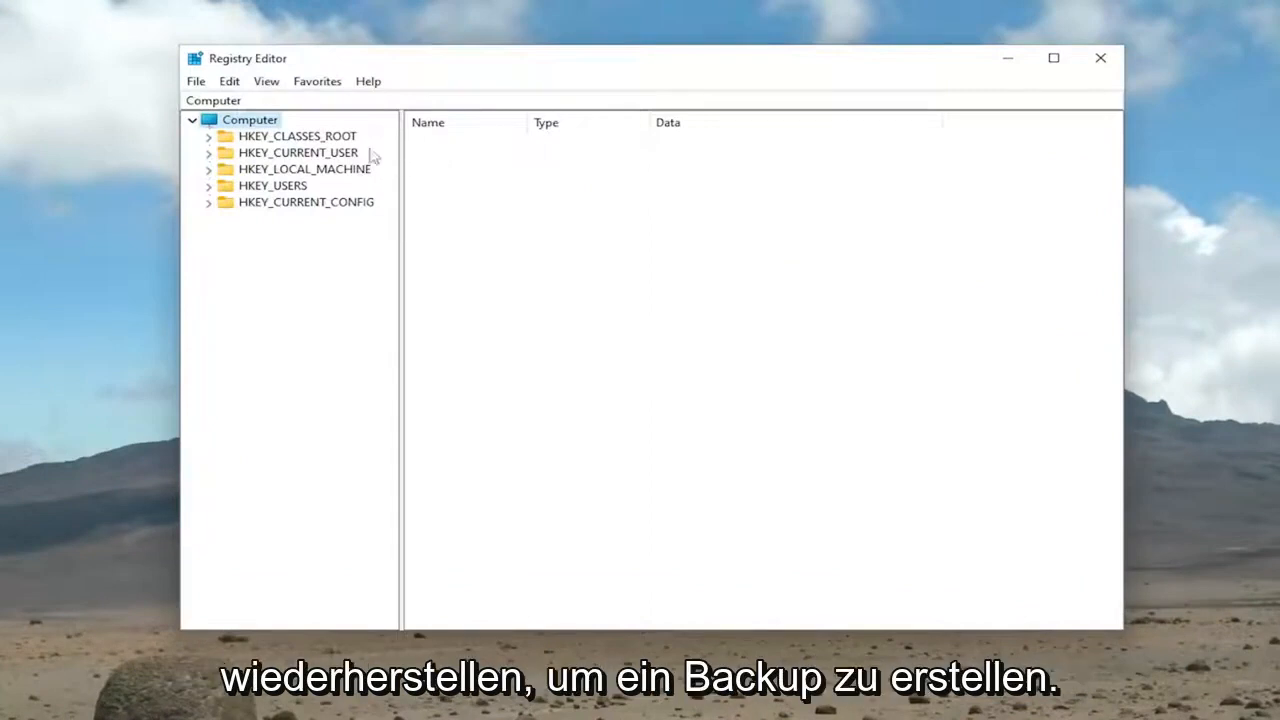
mouse_move(351, 161)
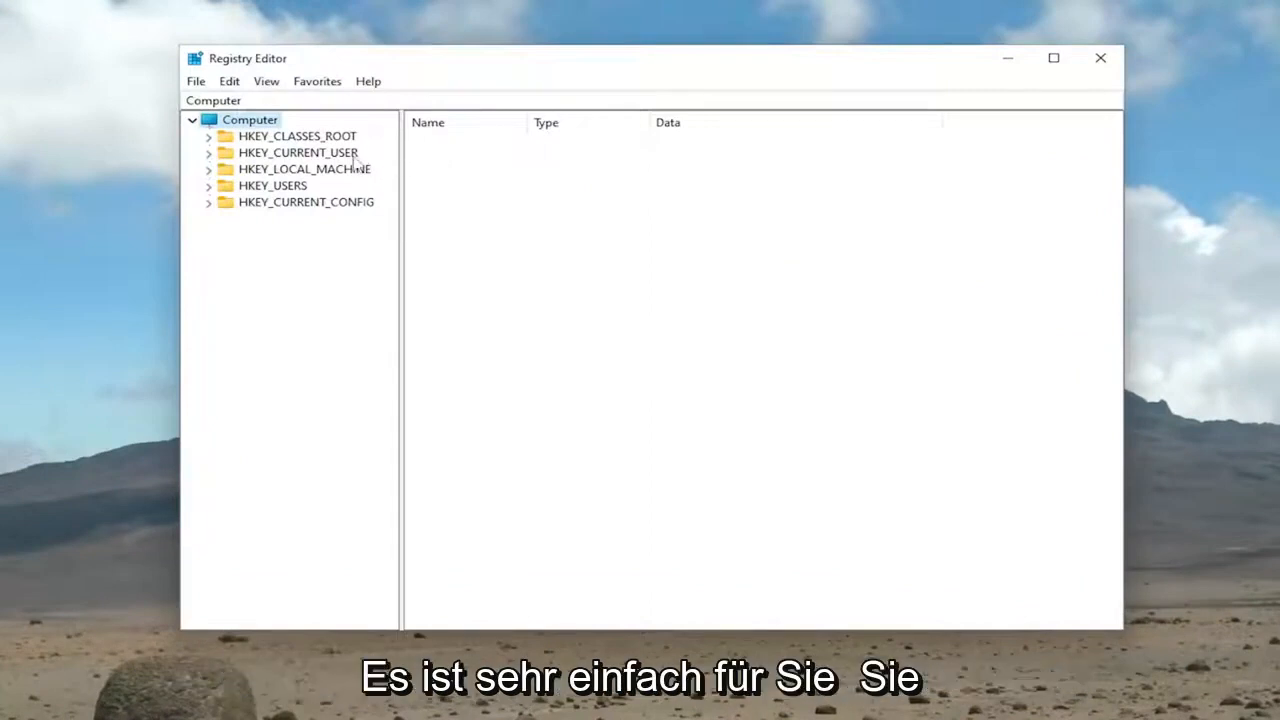
click(196, 81)
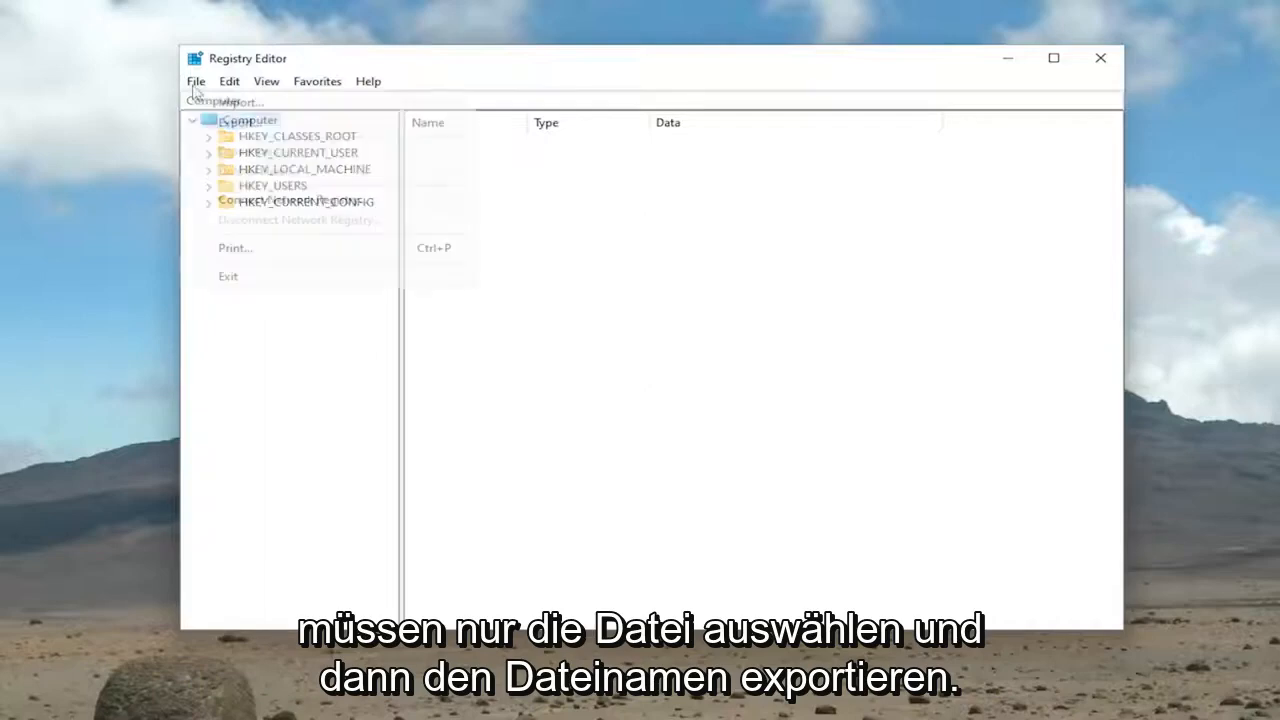
click(240, 101)
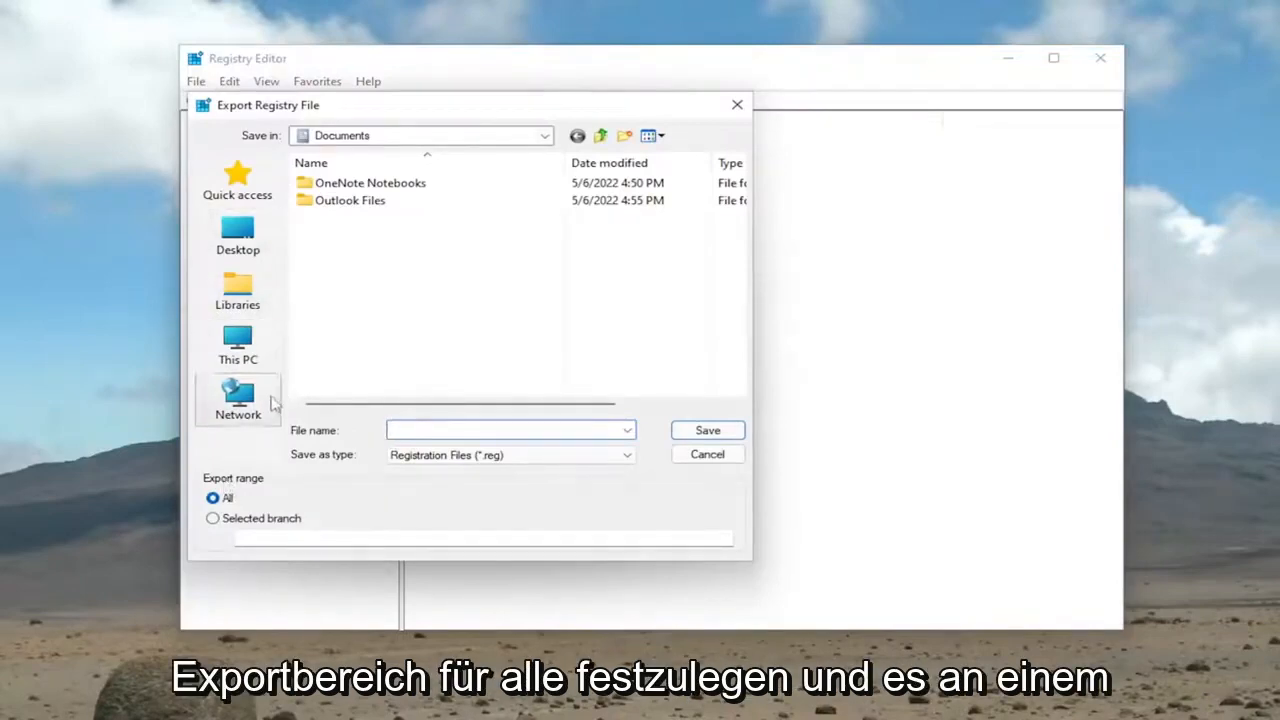
mouse_move(238, 398)
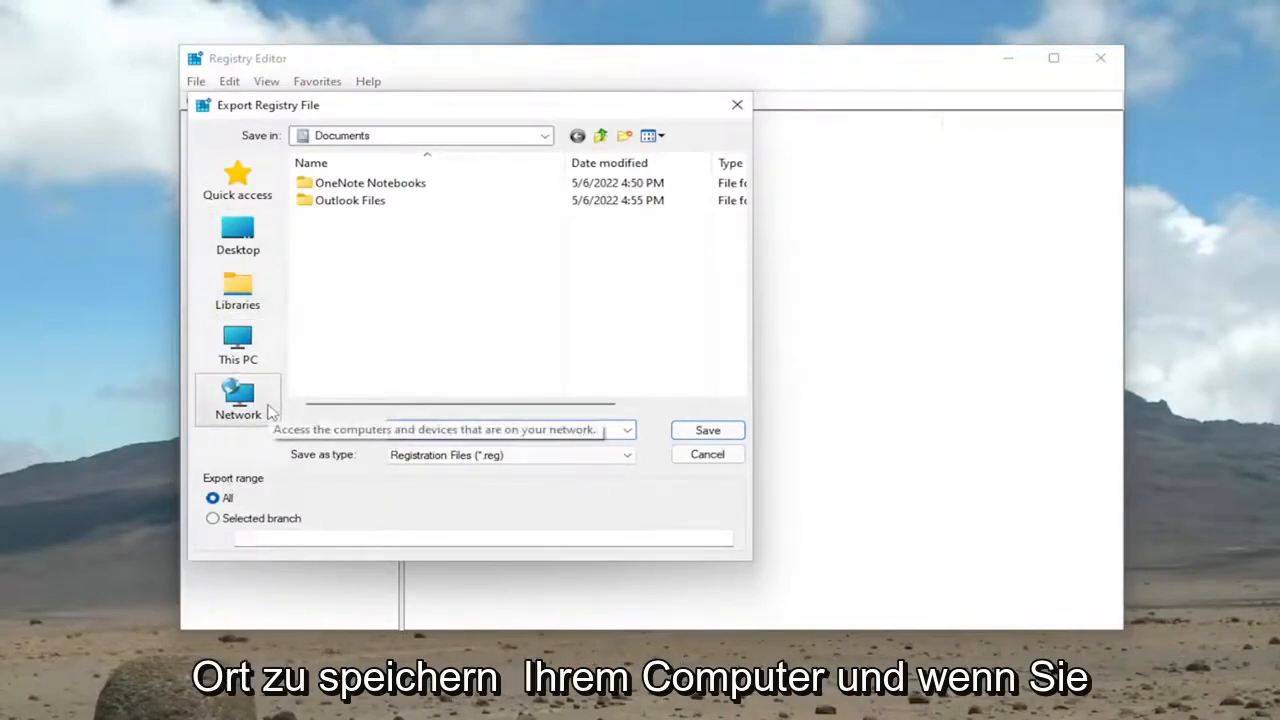
click(706, 453)
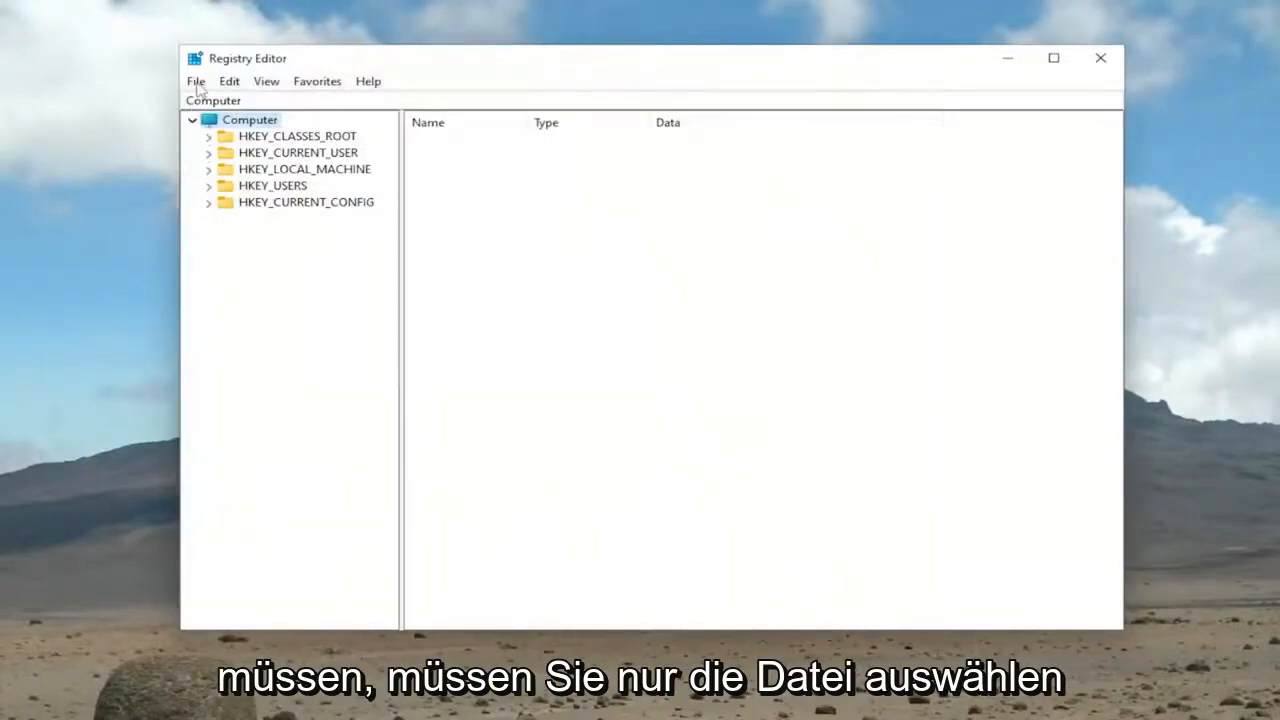
click(195, 81)
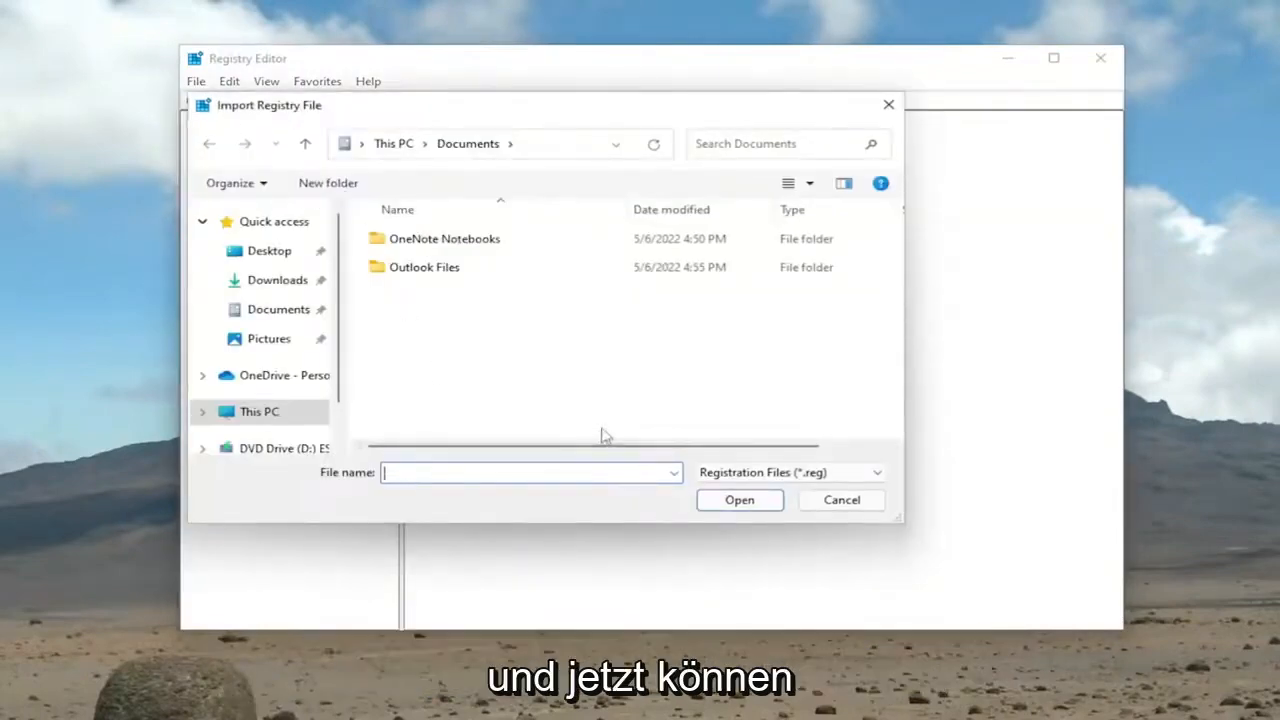
click(841, 500)
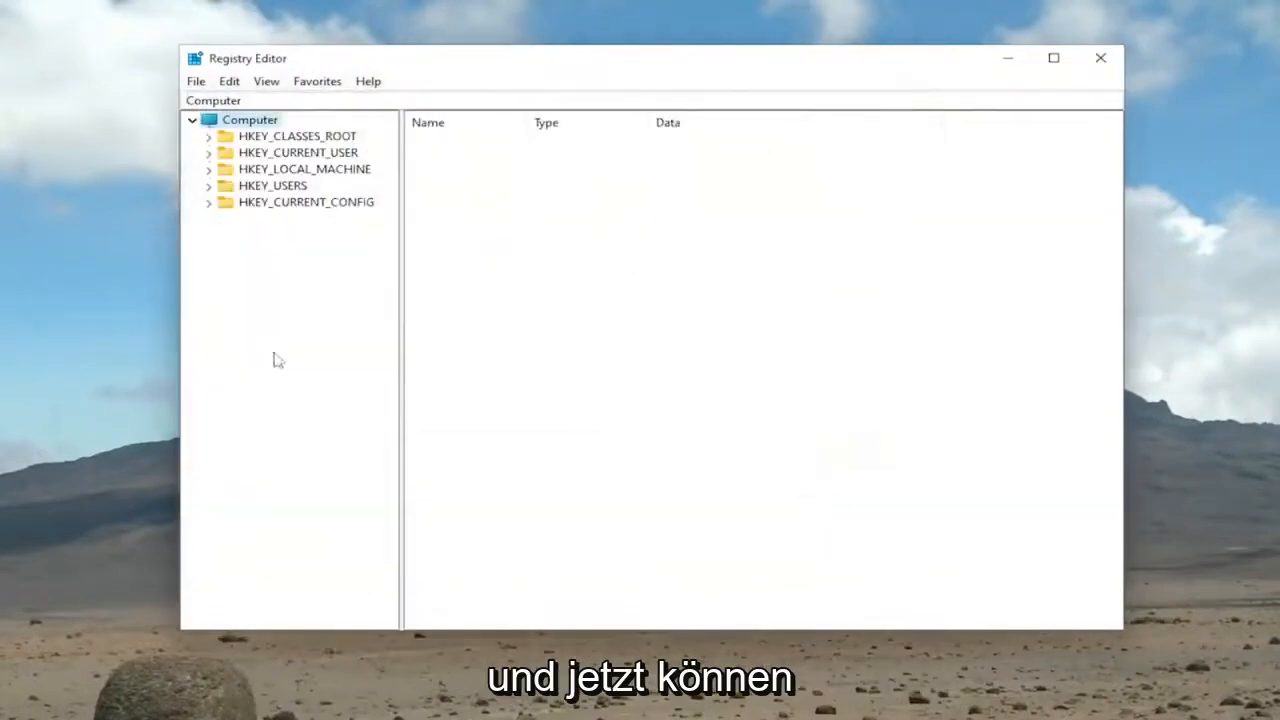
mouse_move(345, 185)
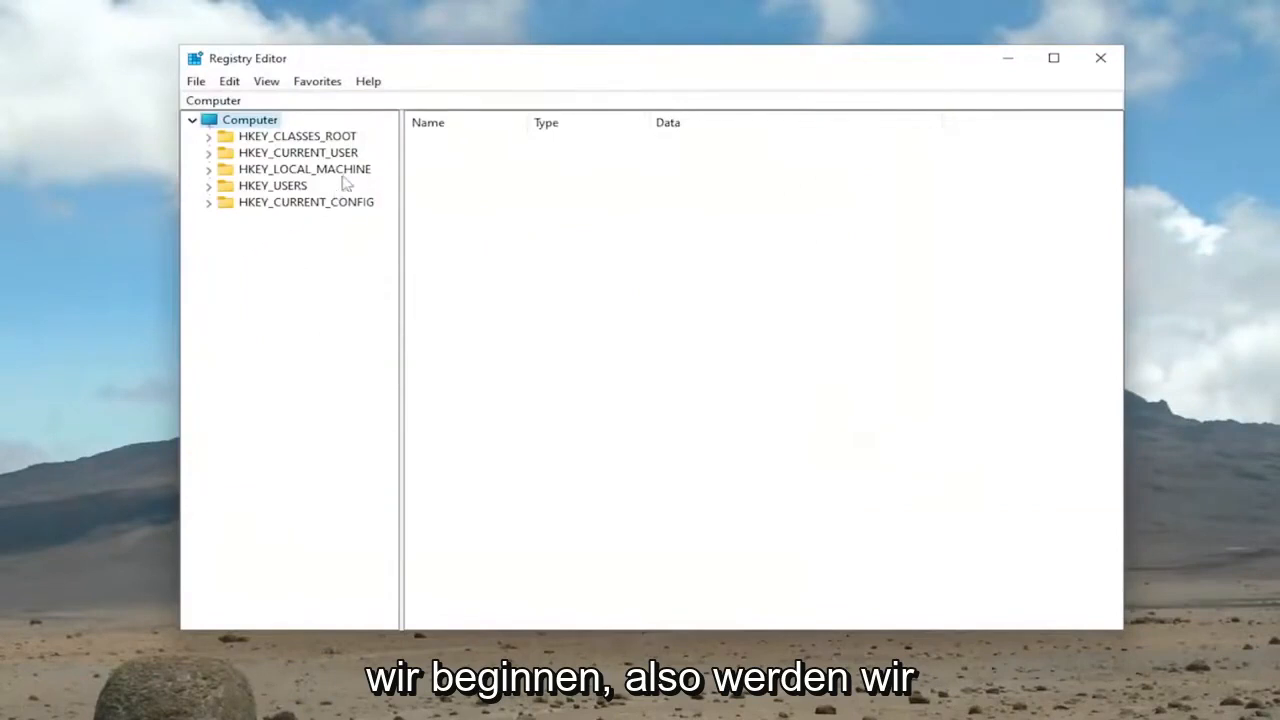
Expand HKEY_CURRENT_USER\Software\Microsoft\Office\16.0 to show Access, Excel, Word and other subkeys
click(298, 152)
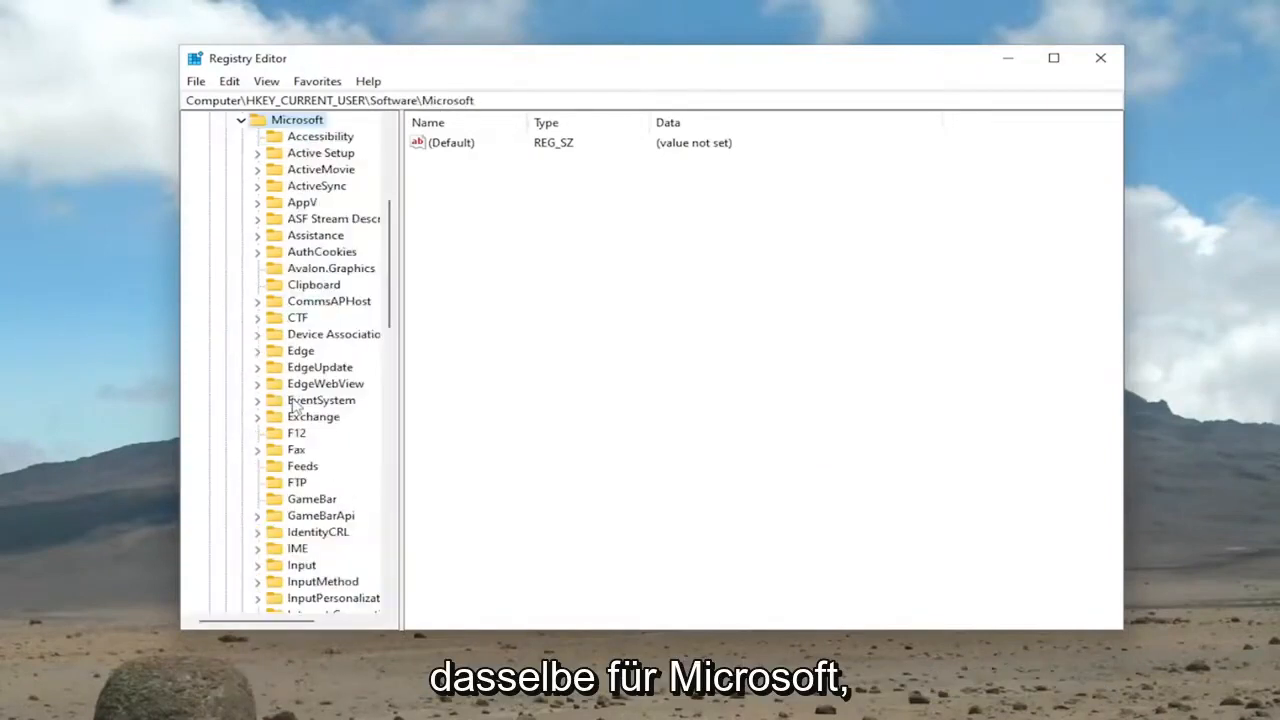
scroll(down, 3)
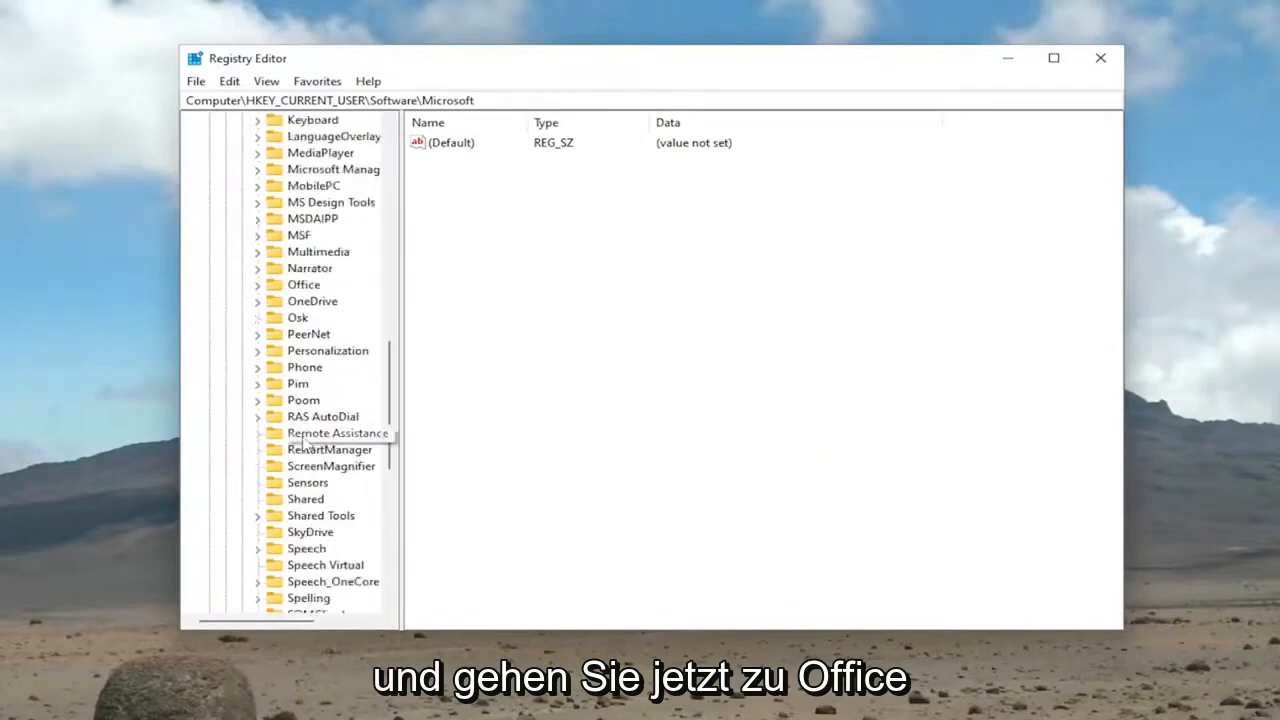
scroll(down, 3)
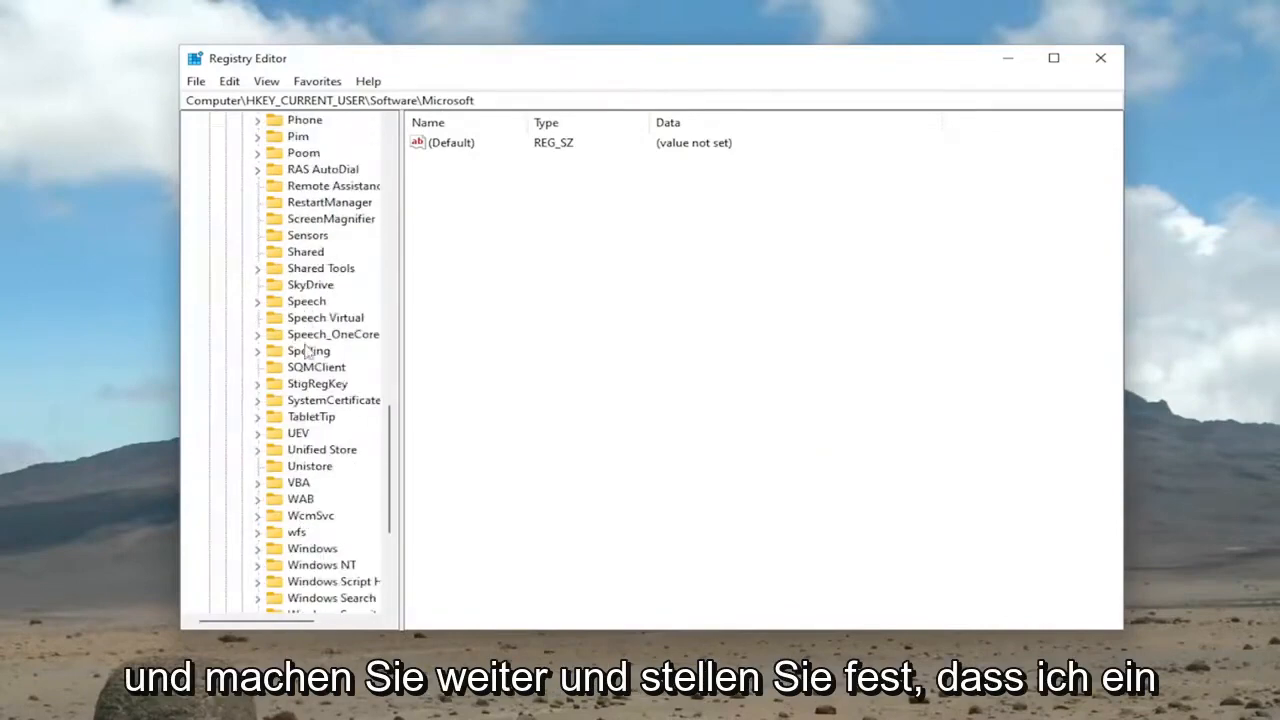
scroll(up, 3)
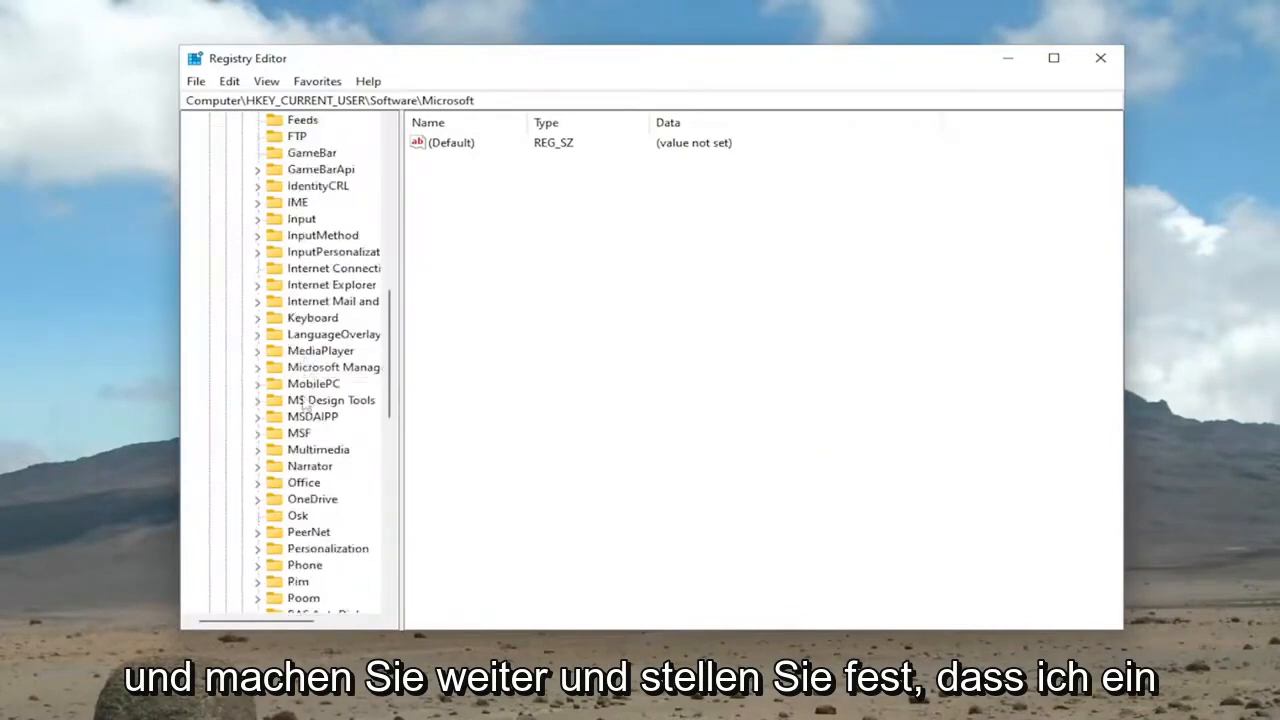
double_click(303, 482)
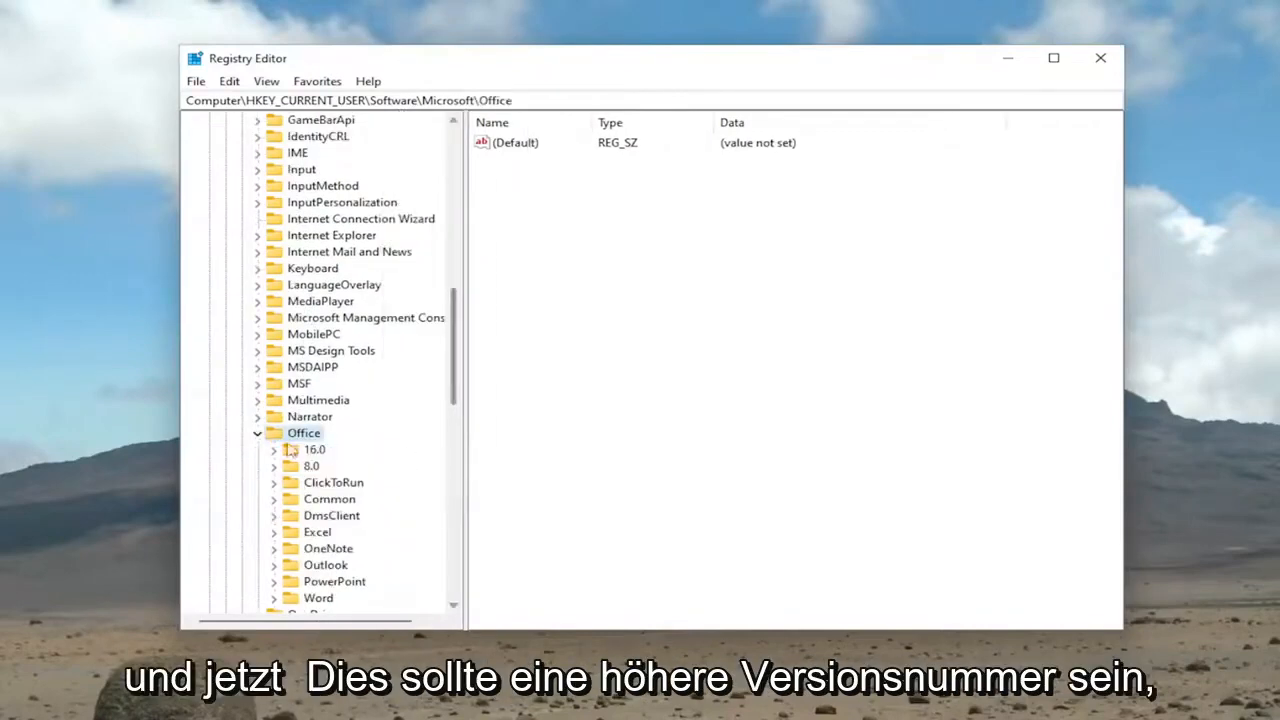
click(315, 449)
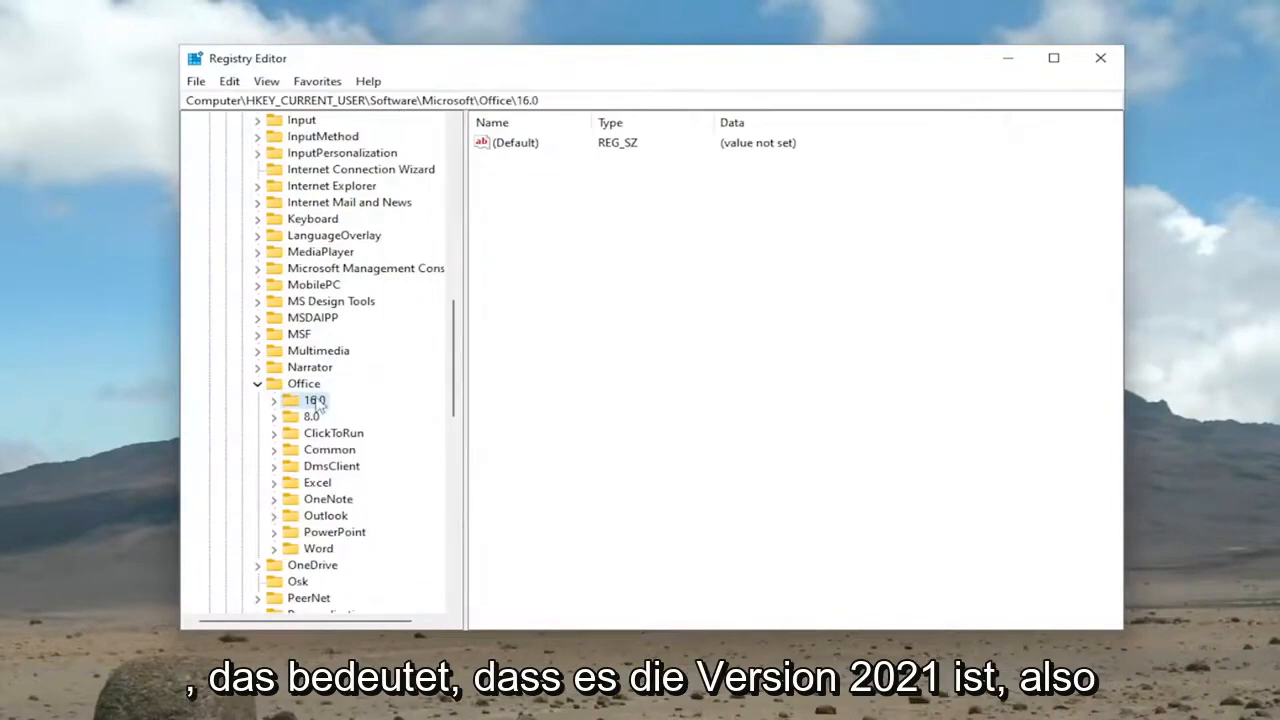
click(273, 399)
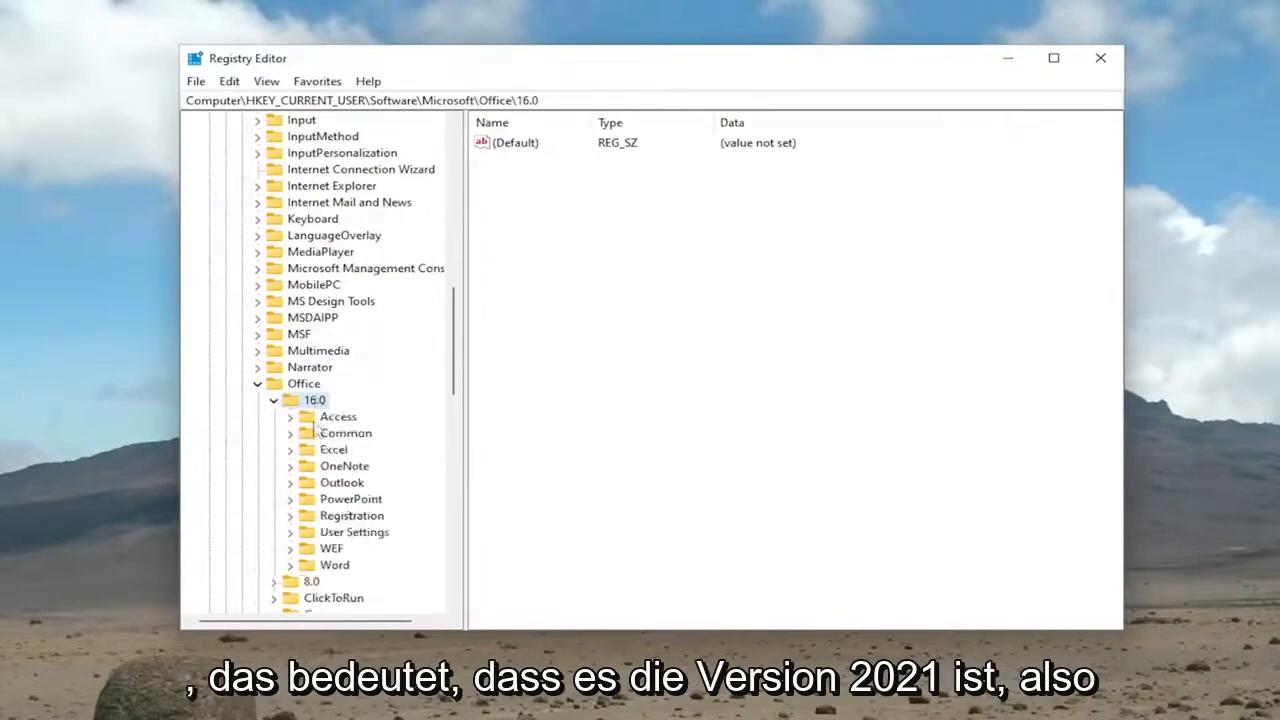
Expand Word under 16.0 and delete its Data and Options keys
click(273, 399)
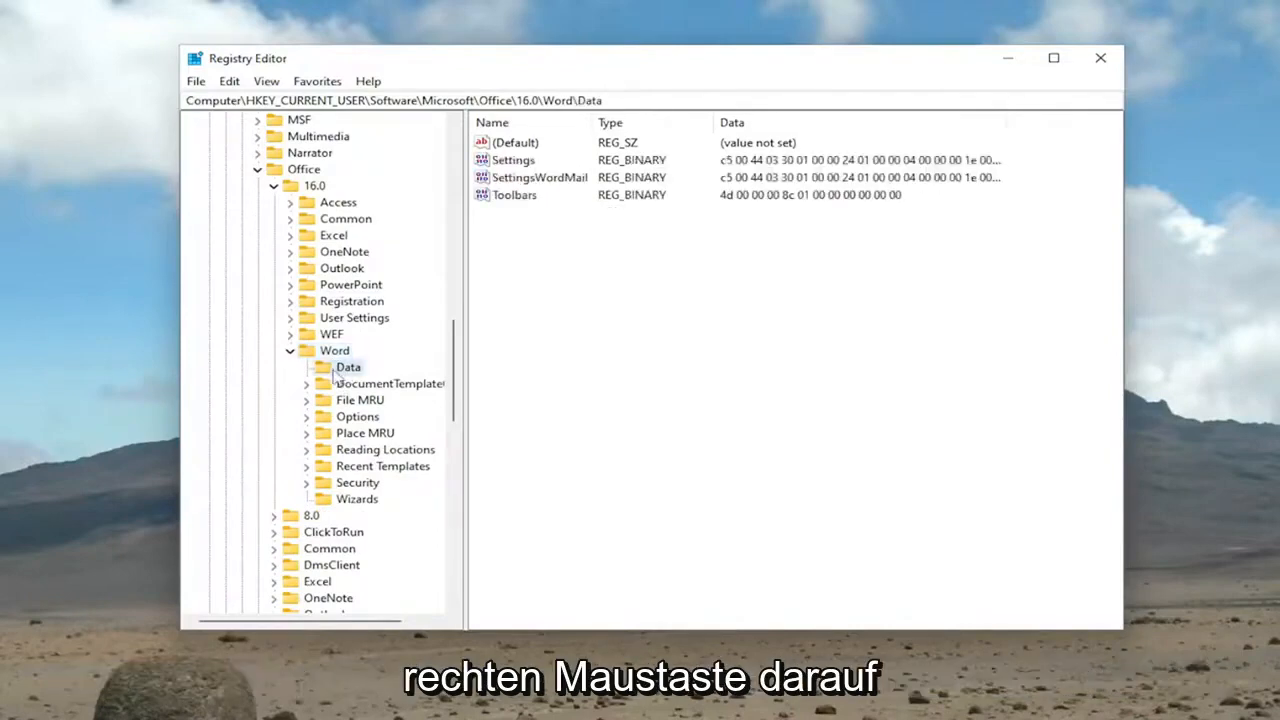
right_click(348, 367)
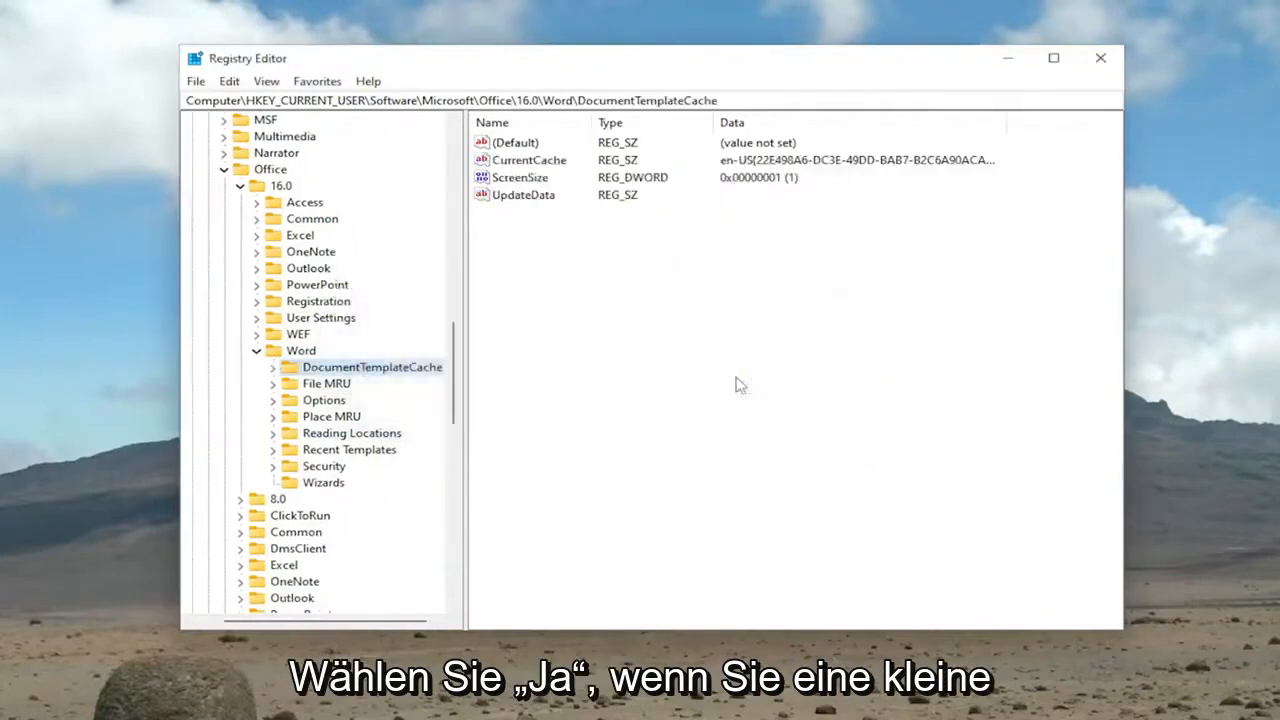
mouse_move(315, 487)
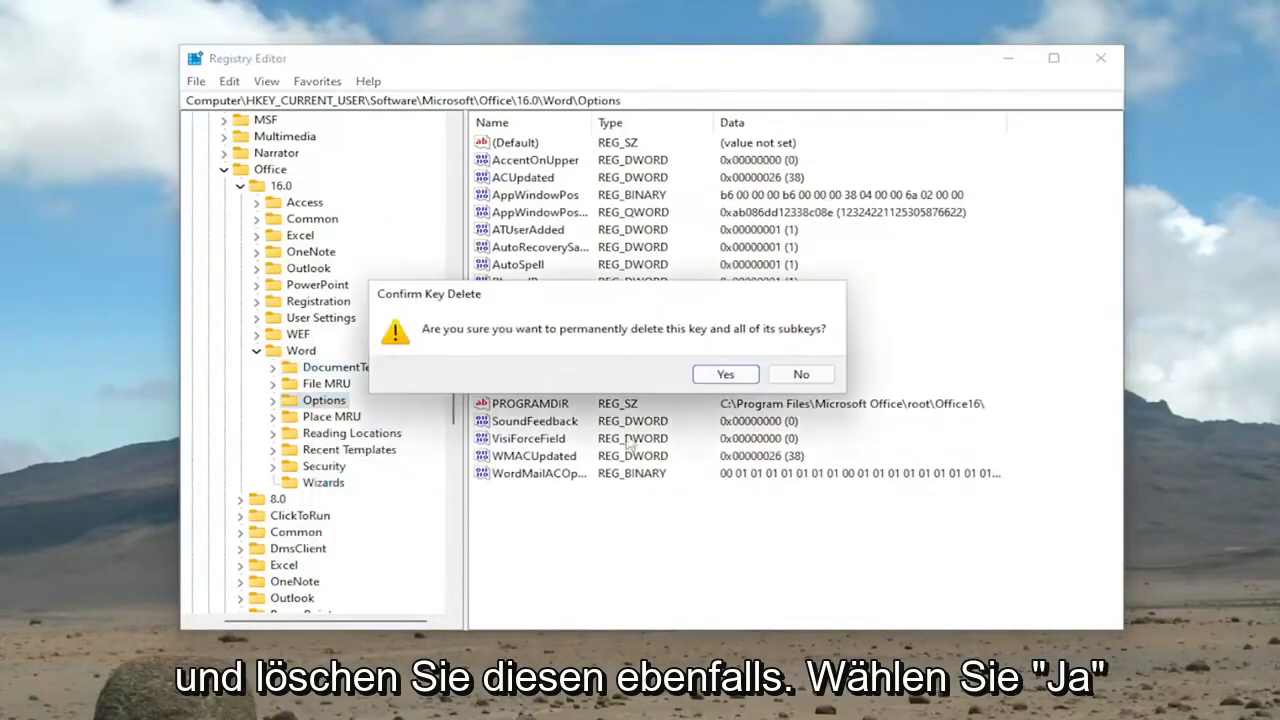
click(724, 373)
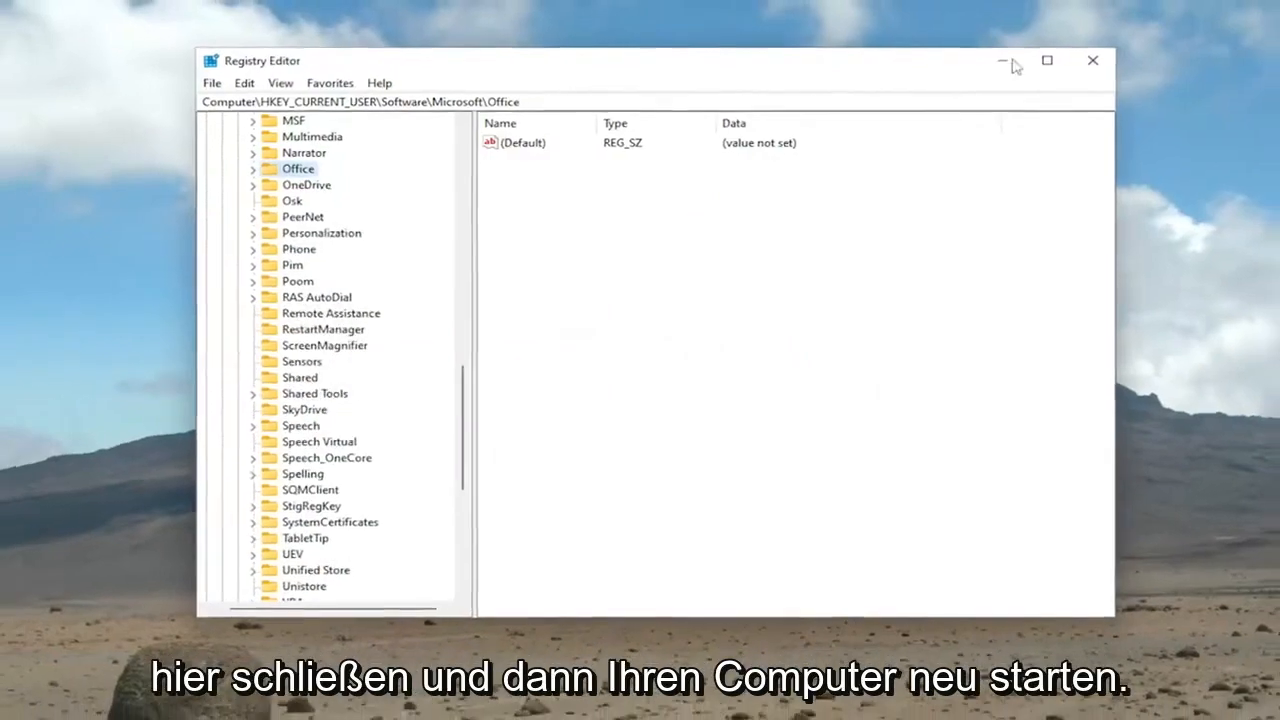
Restart from the Start button's shut-down options, then reach Word's start screen
right_click(503, 700)
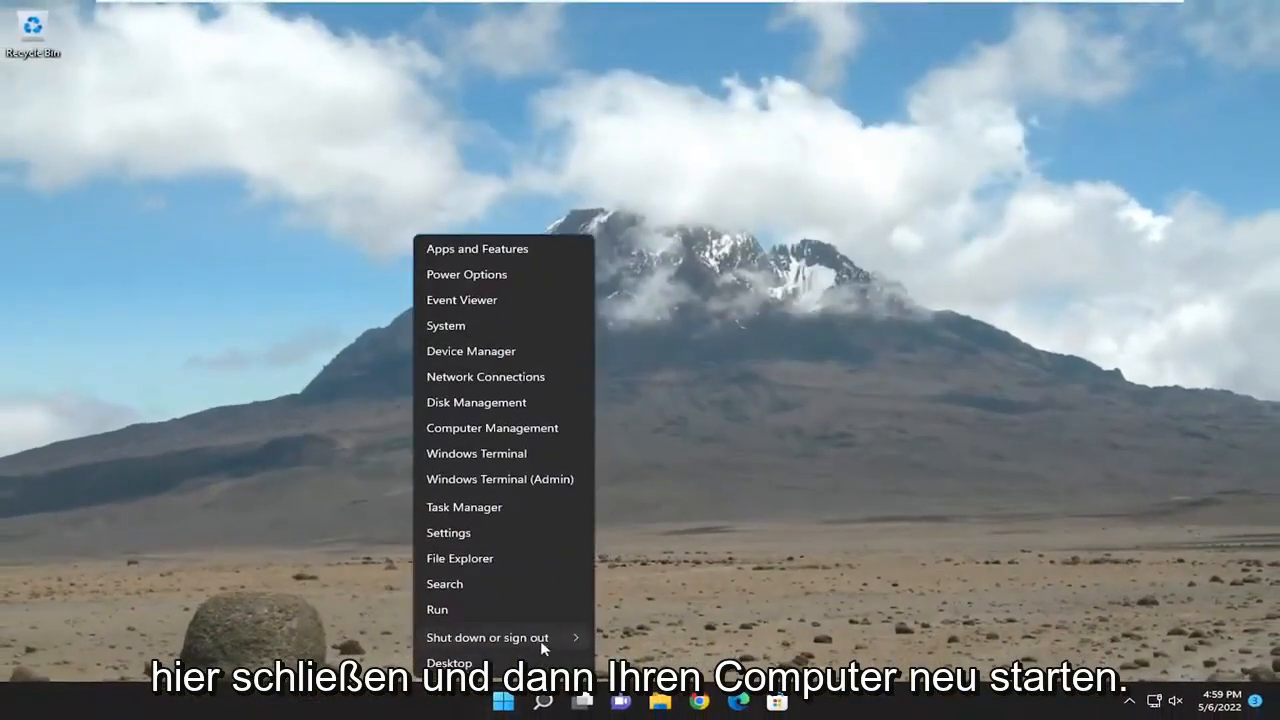
click(487, 637)
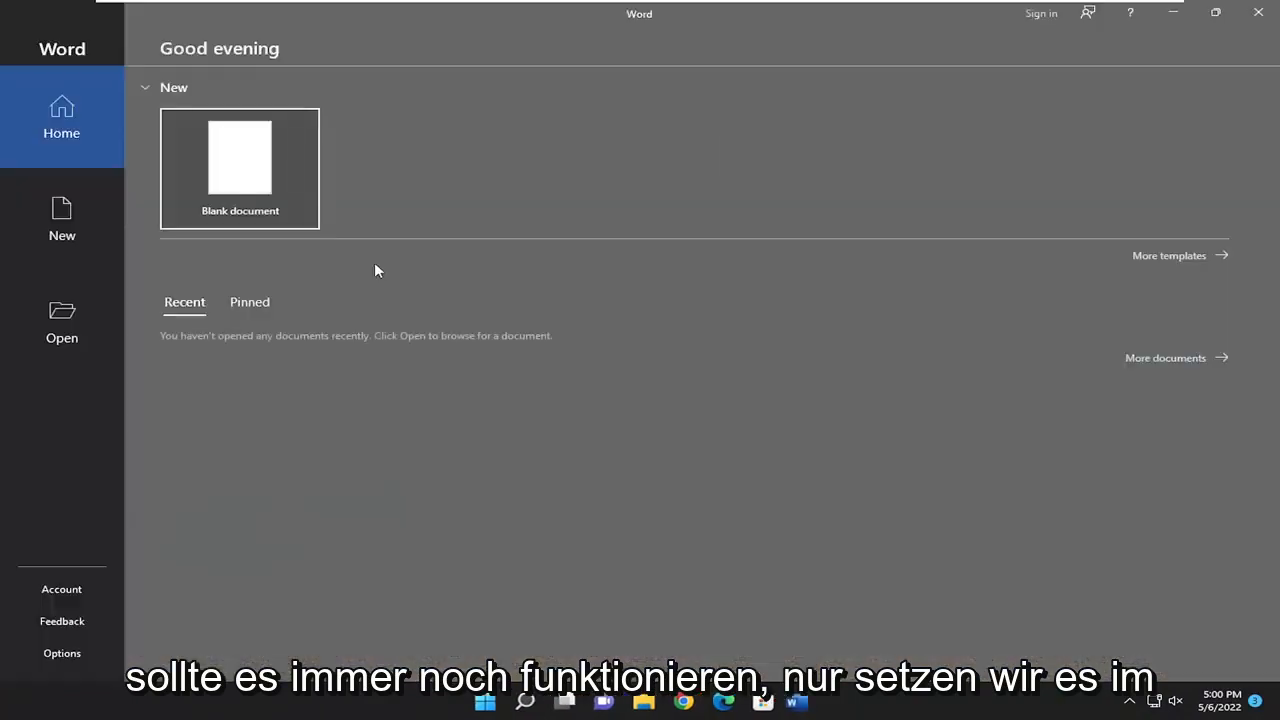
Create a blank document in Word and place the cursor on the page
click(239, 168)
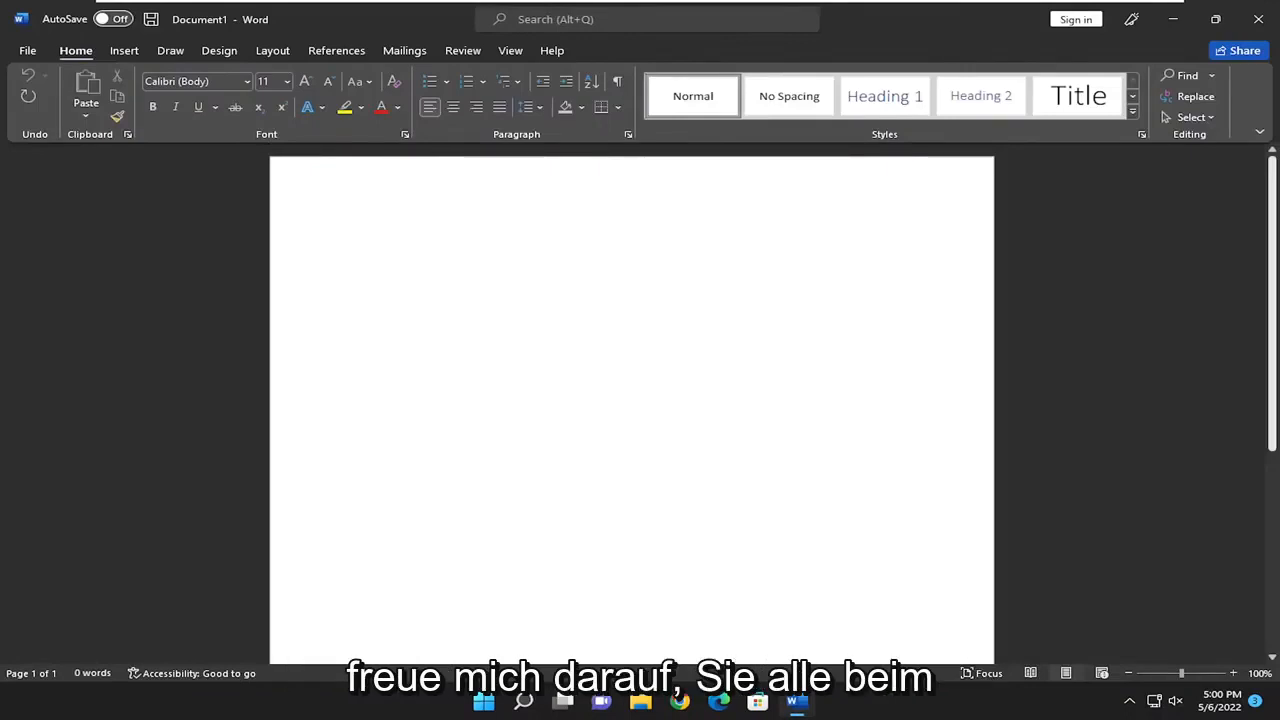
click(355, 240)
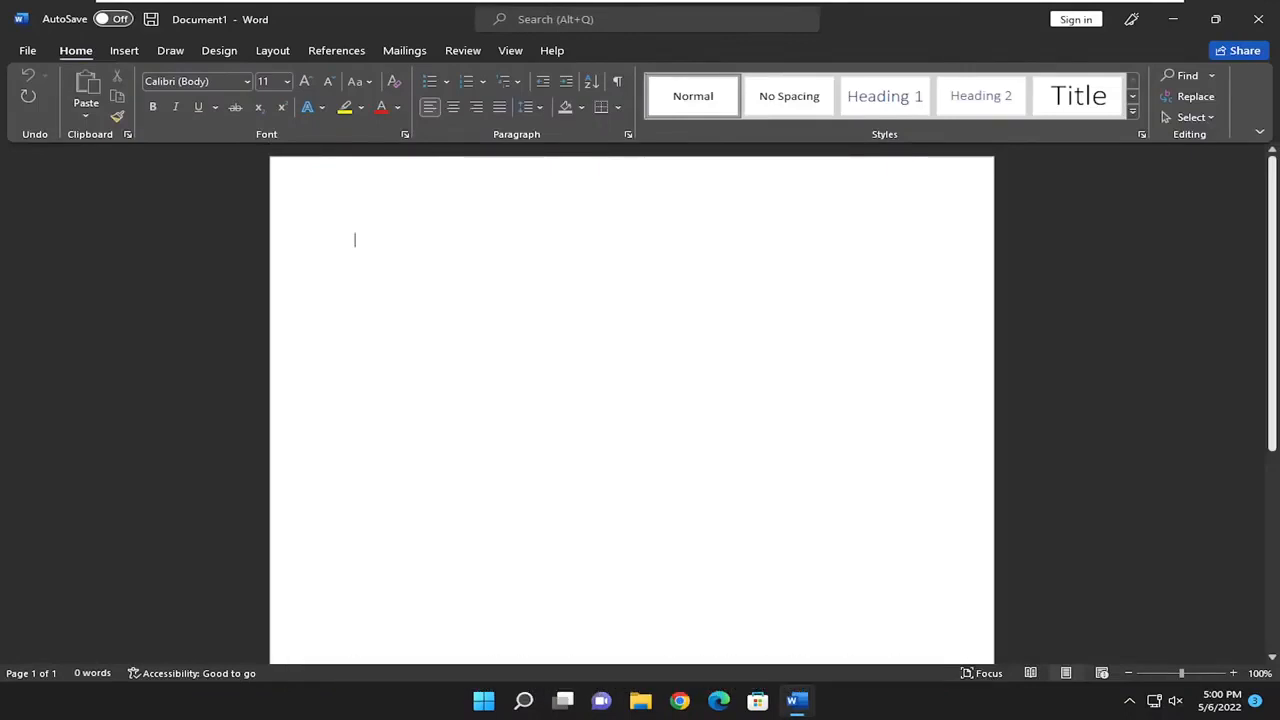